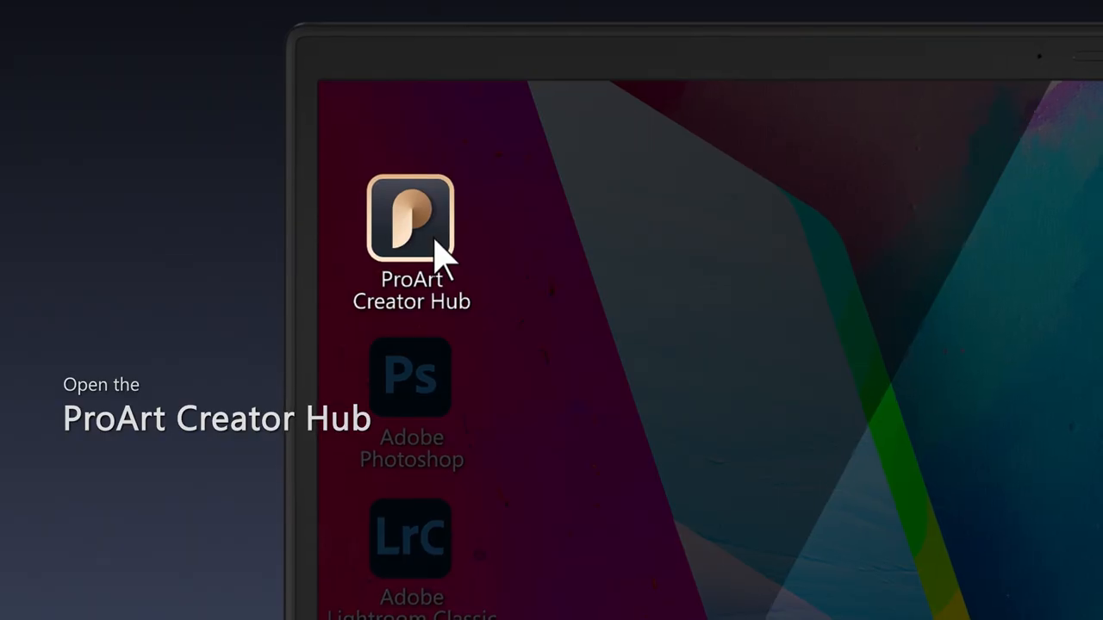
Step: Launch ProArt Creator Hub from its desktop shortcut
{"action": "double_click", "coordinate": [411, 218]}
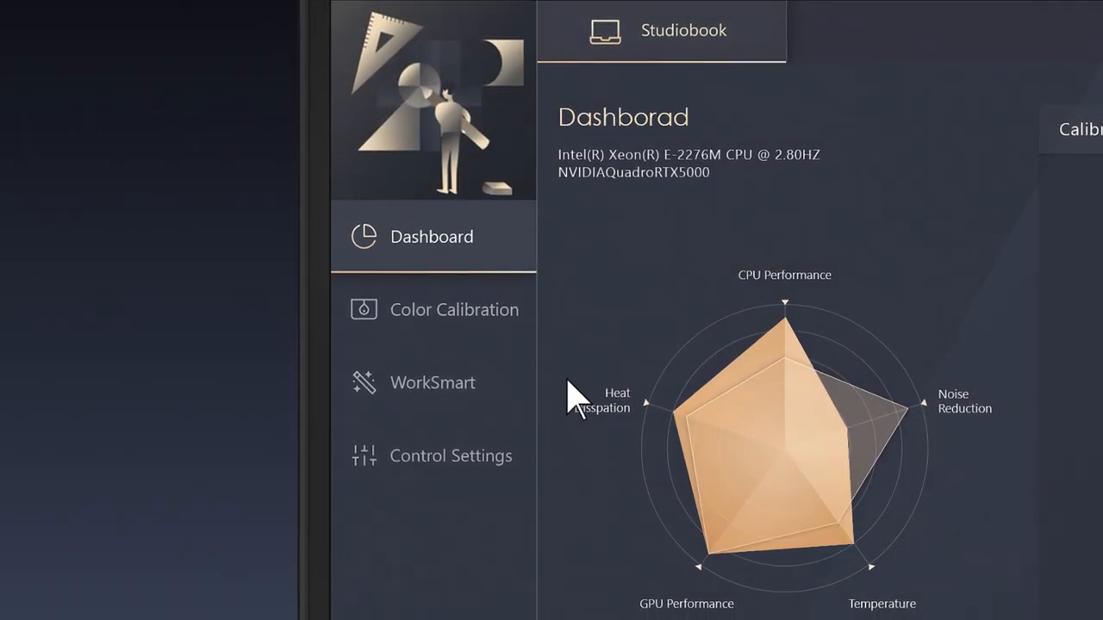
Step: Enable ASUS Dial mode in Control Settings, briefly trying Microsoft Wheel Device first
{"action": "left_click", "coordinate": [449, 455]}
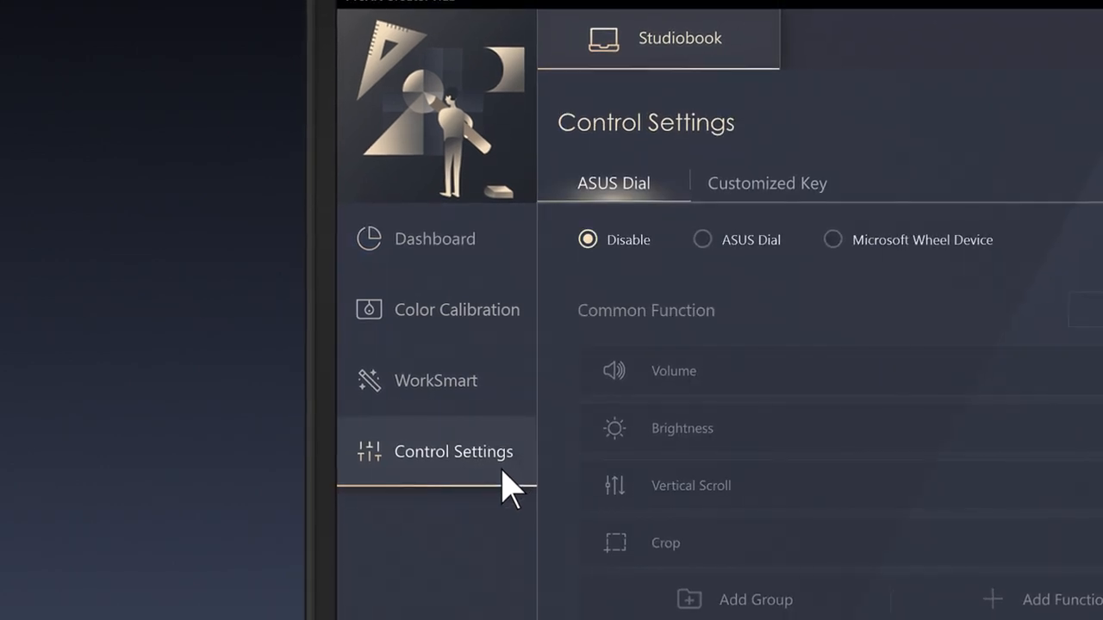
{"action": "left_click", "coordinate": [700, 239]}
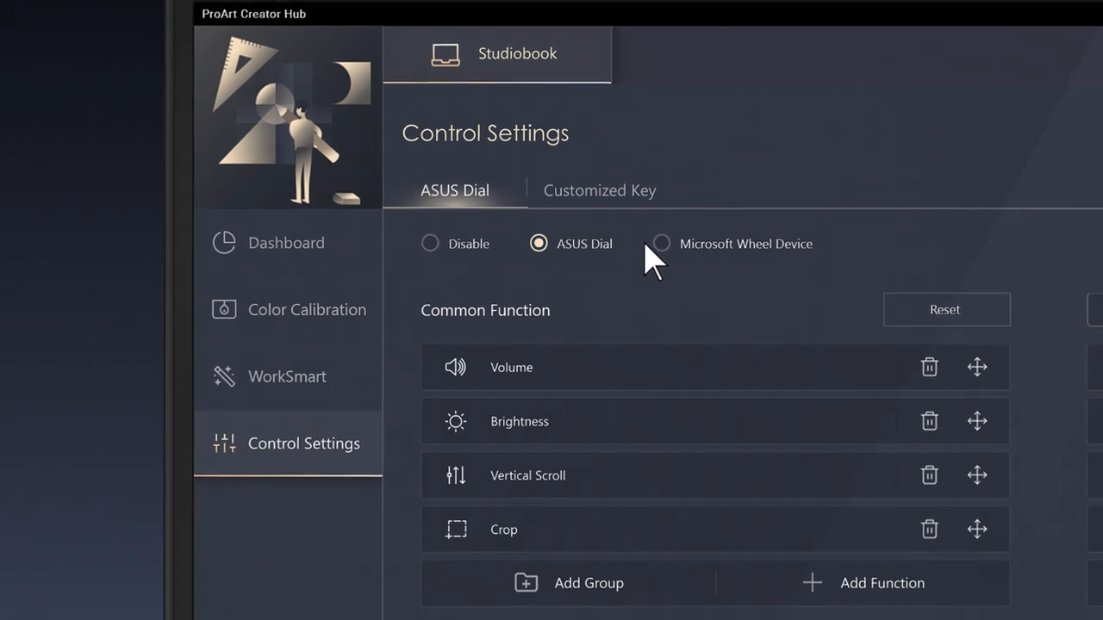
{"action": "left_click", "coordinate": [660, 244]}
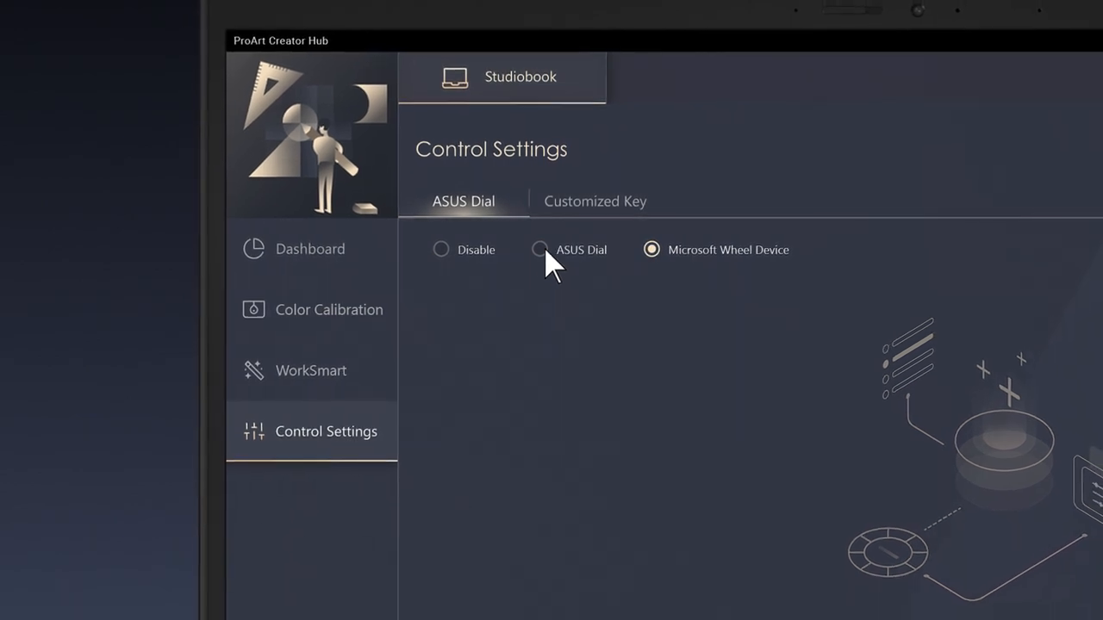
{"action": "left_click", "coordinate": [552, 250]}
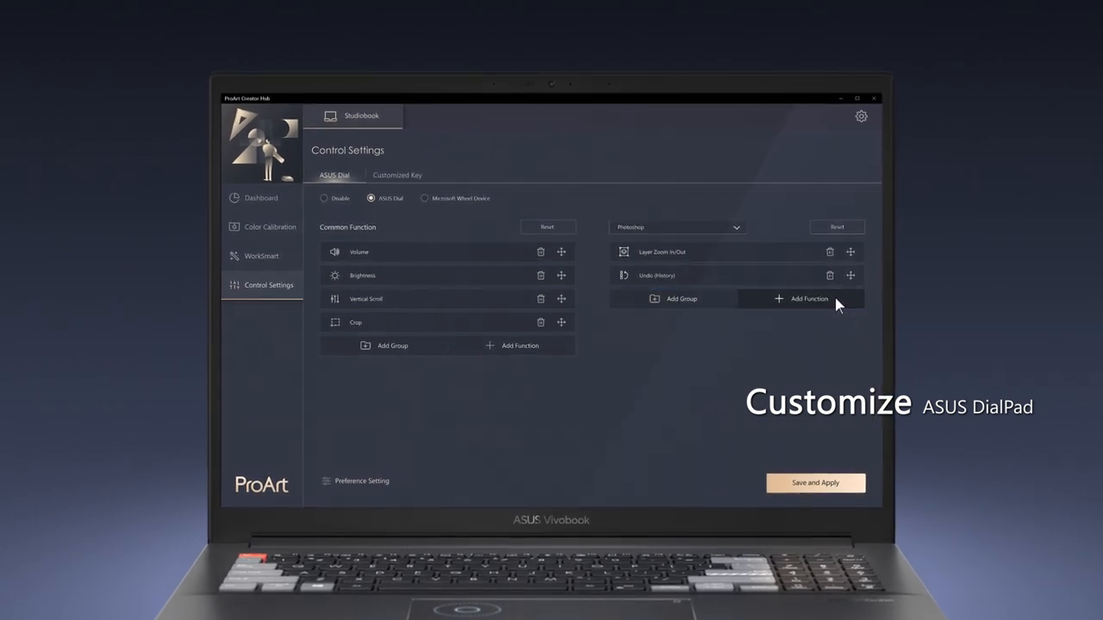
Step: Create 'Brush Group' in the Photoshop profile with Brush Size and Brush Hardness
{"action": "left_click", "coordinate": [808, 298]}
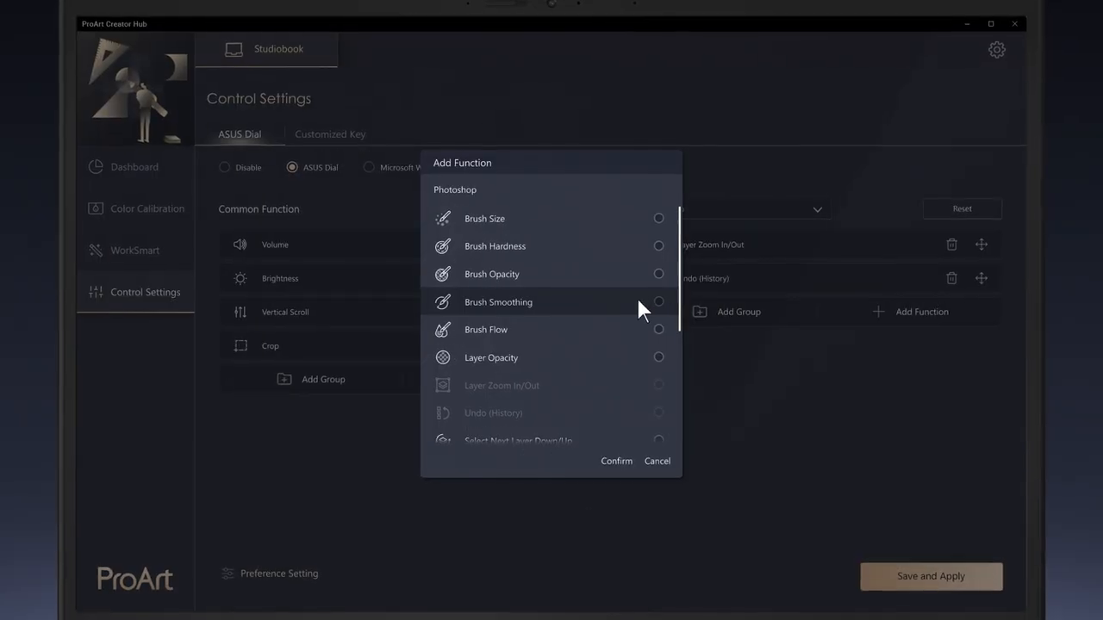
{"action": "scroll", "scroll_direction": "down", "scroll_amount": 3}
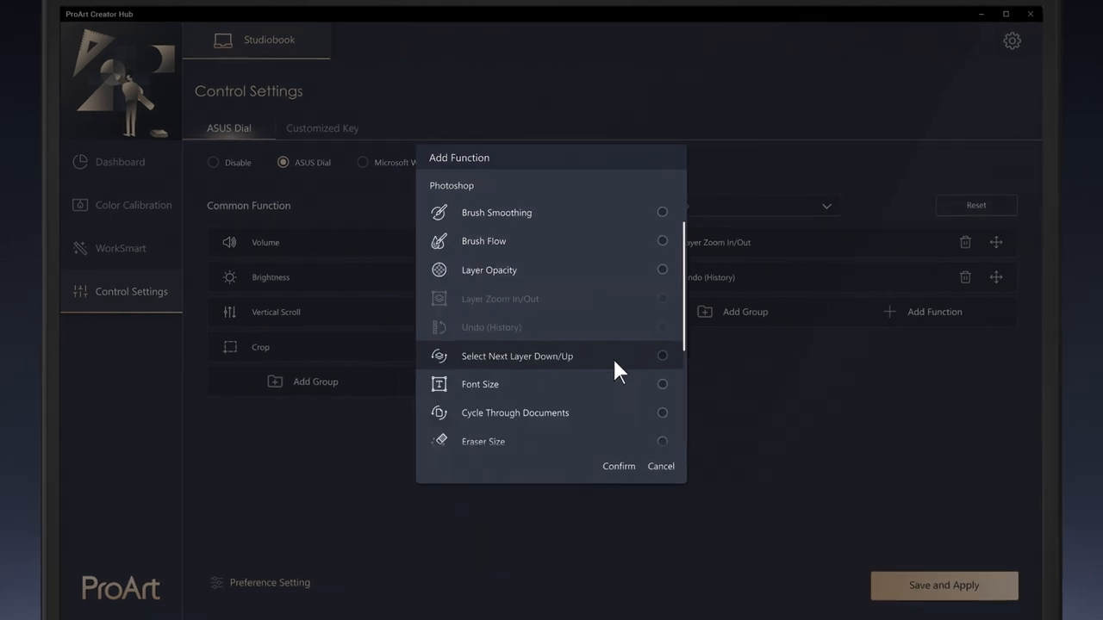
{"action": "left_click", "coordinate": [661, 466]}
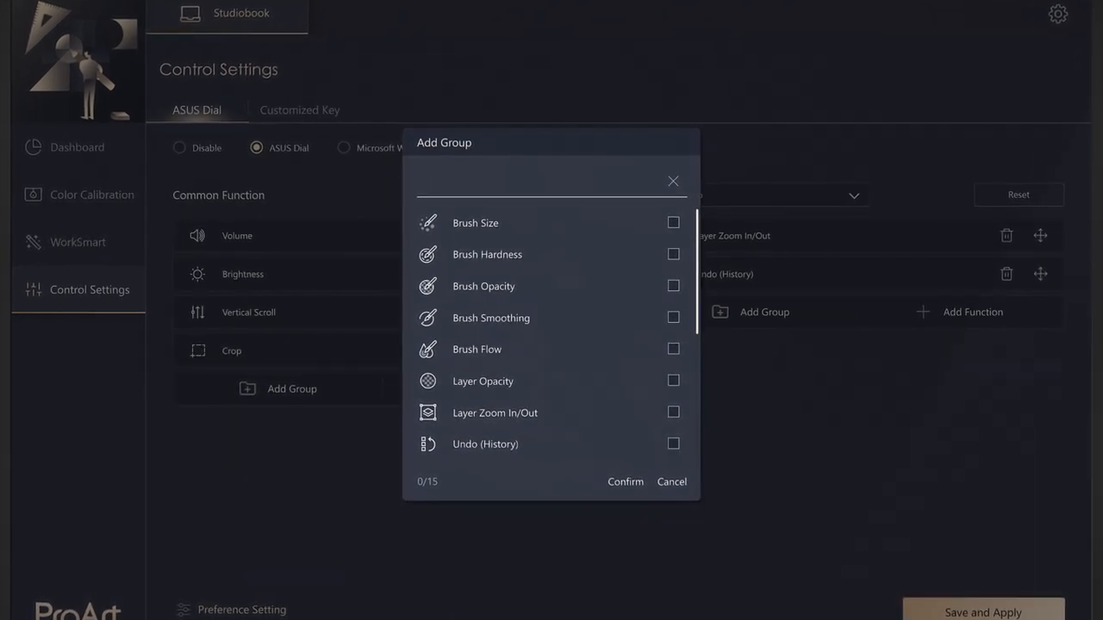
{"action": "left_click", "coordinate": [677, 220]}
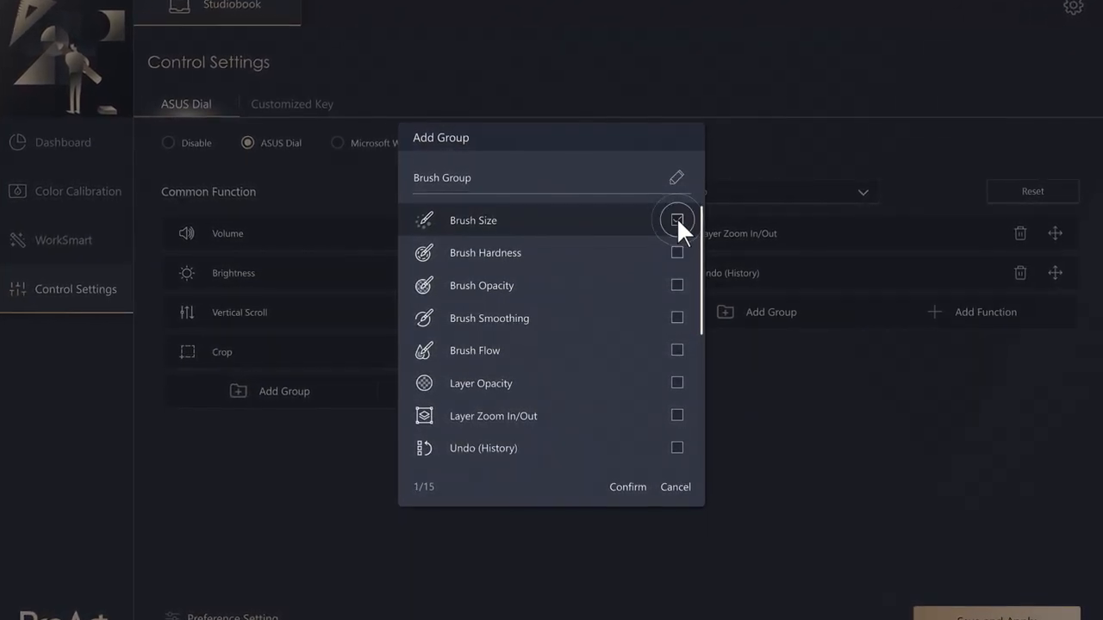
{"action": "left_click", "coordinate": [676, 252]}
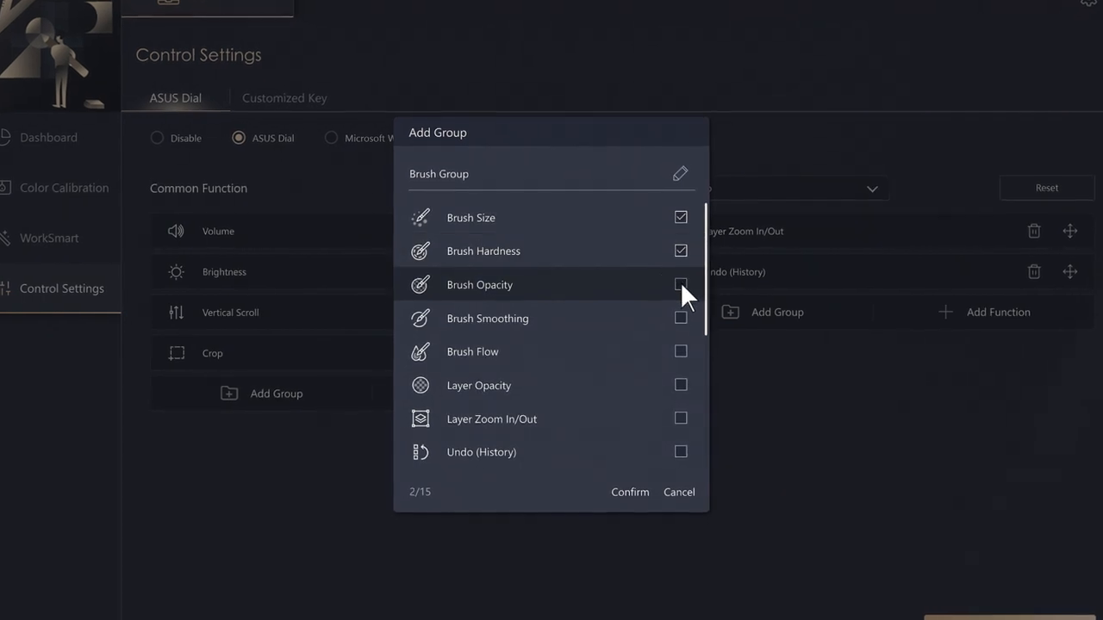
{"action": "left_click", "coordinate": [629, 492]}
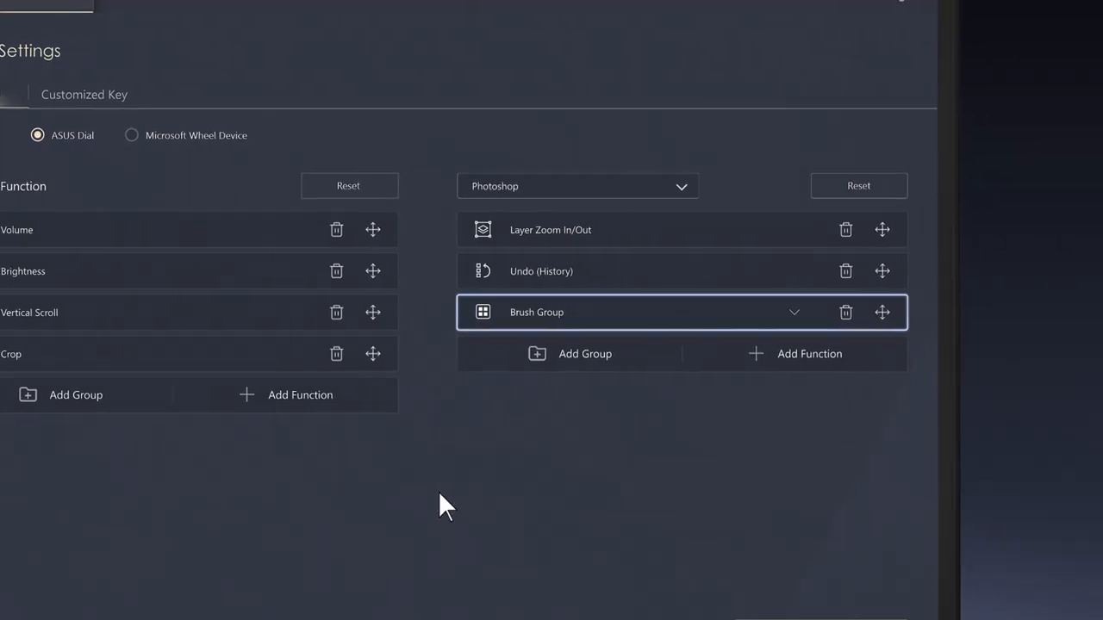
Step: Add Cycle Through Documents to the Photoshop profile, then save and apply
{"action": "left_click", "coordinate": [809, 353]}
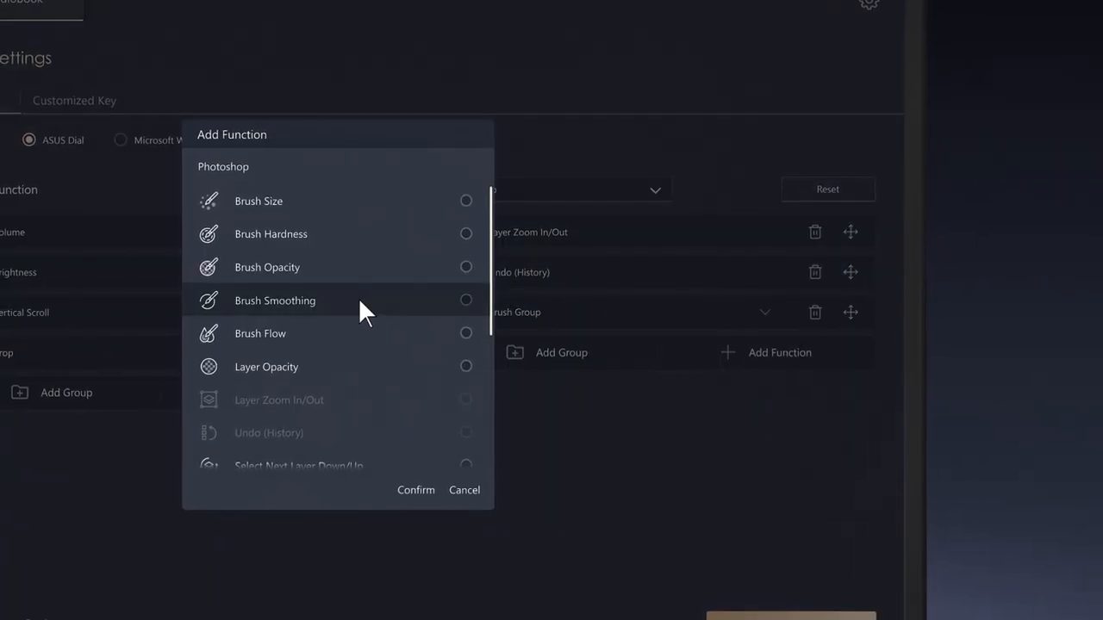
{"action": "scroll", "scroll_direction": "down", "scroll_amount": 3}
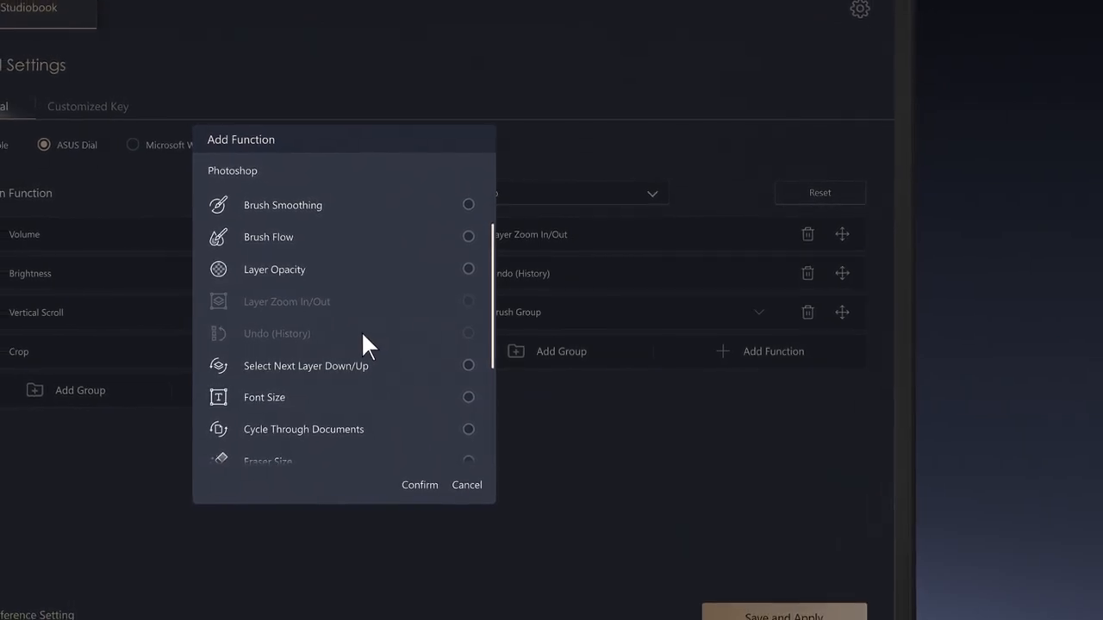
{"action": "left_click", "coordinate": [470, 426]}
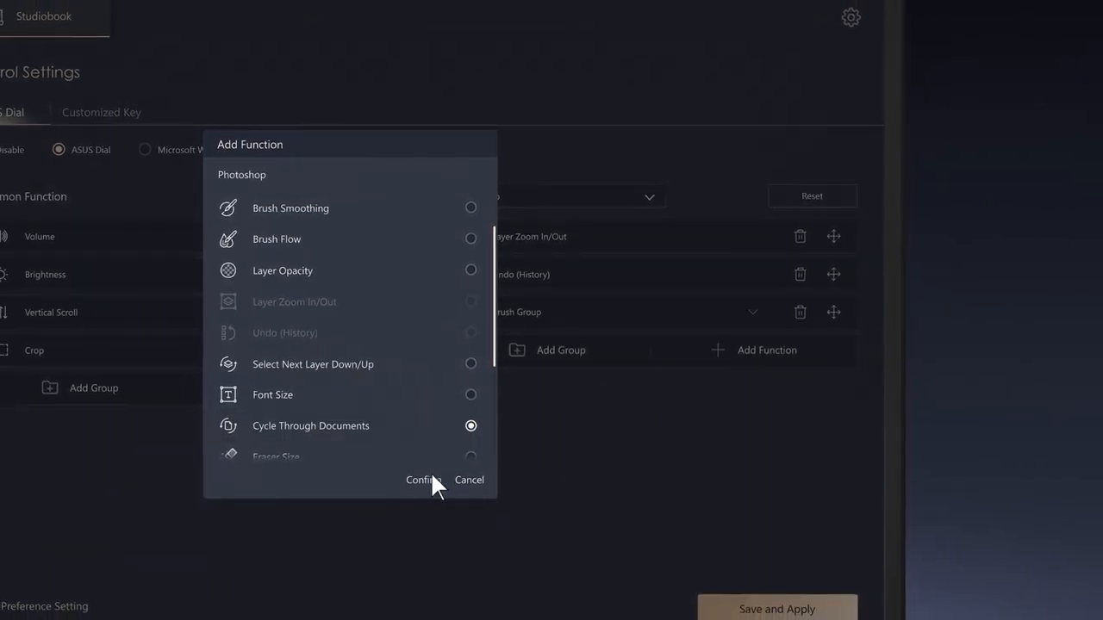
{"action": "left_click", "coordinate": [423, 480]}
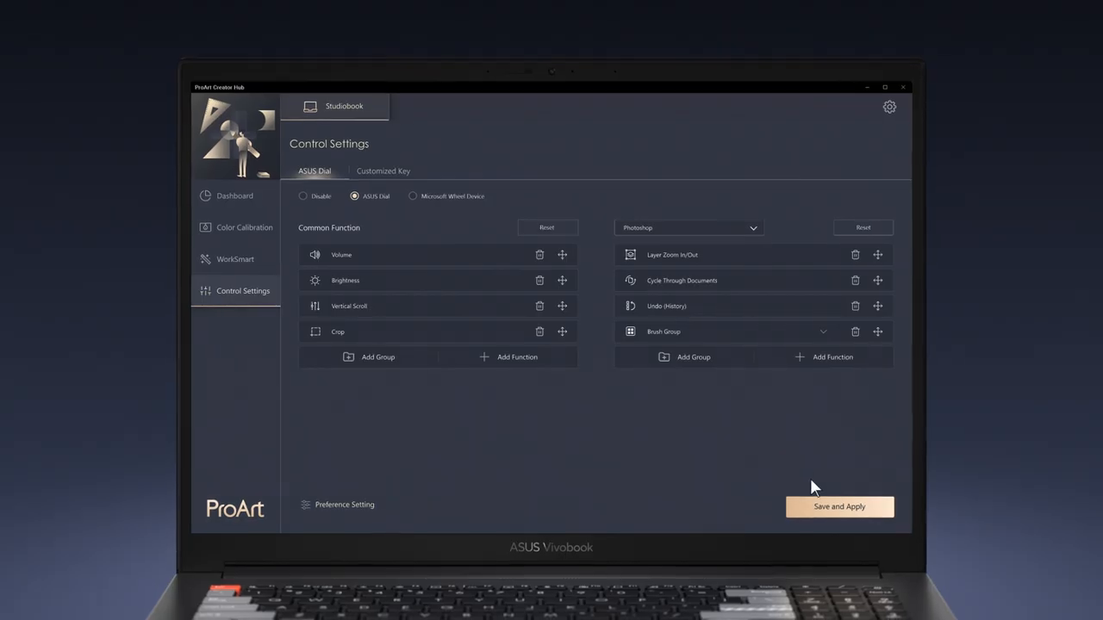
{"action": "left_click", "coordinate": [838, 506]}
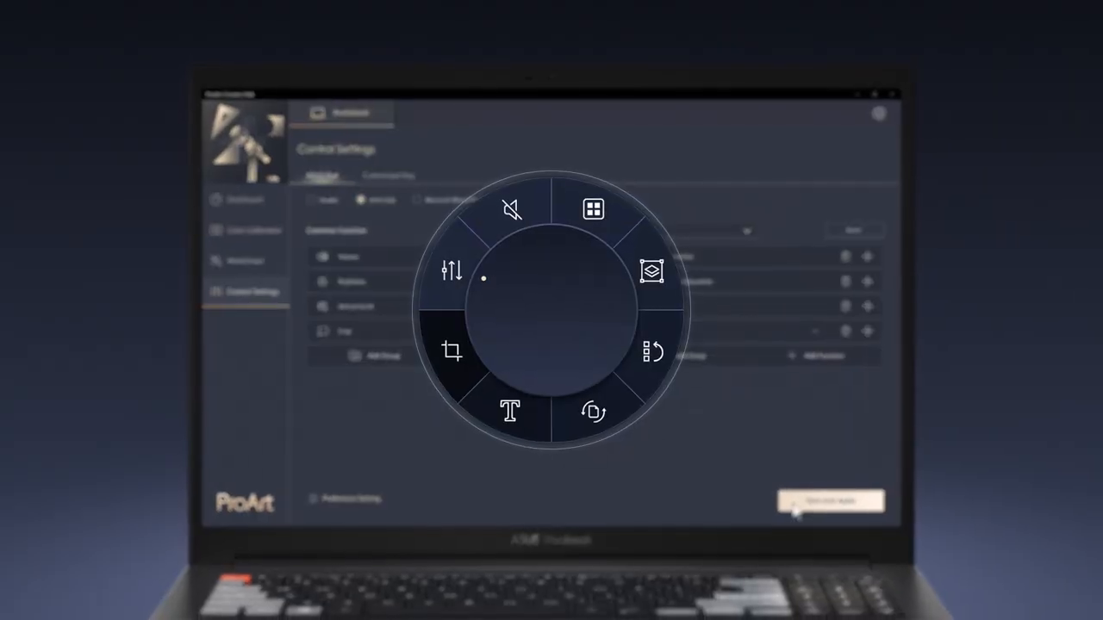